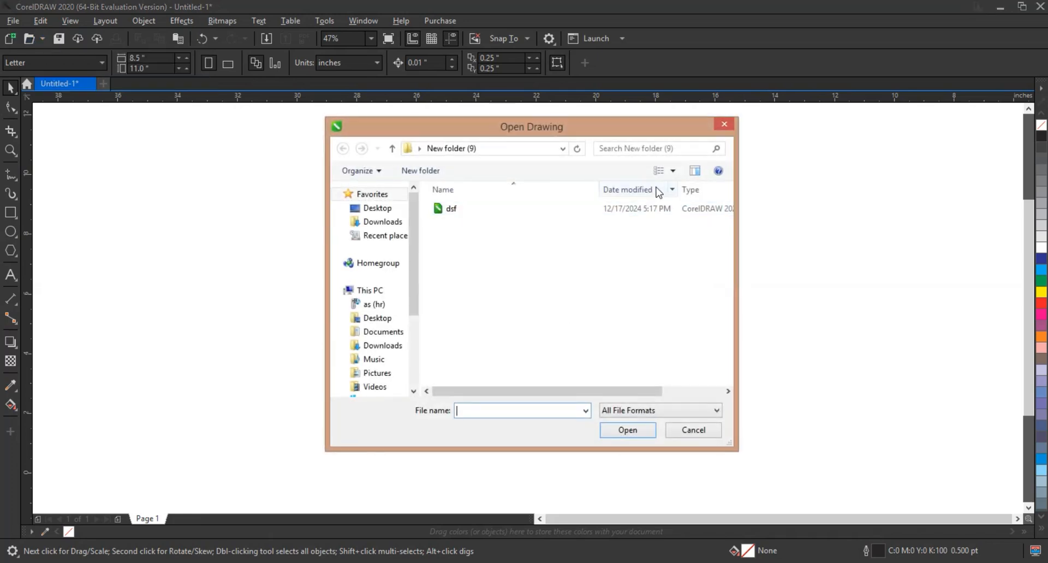
Step: Open the dsf drawing from thumbnail view, triggering the version 23.0 upgrade warning
left_click(659, 171)
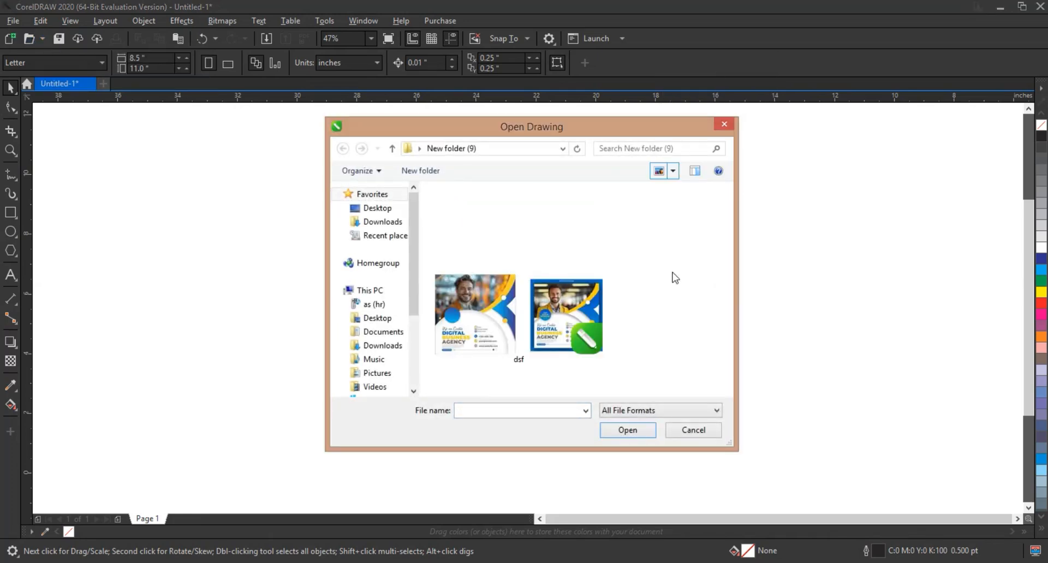
left_click(518, 315)
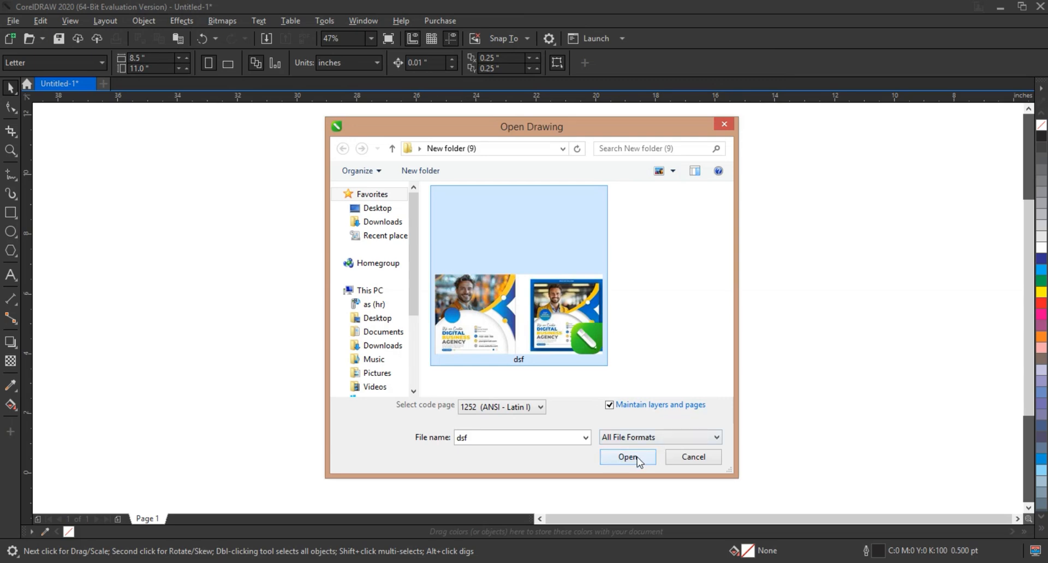
left_click(627, 459)
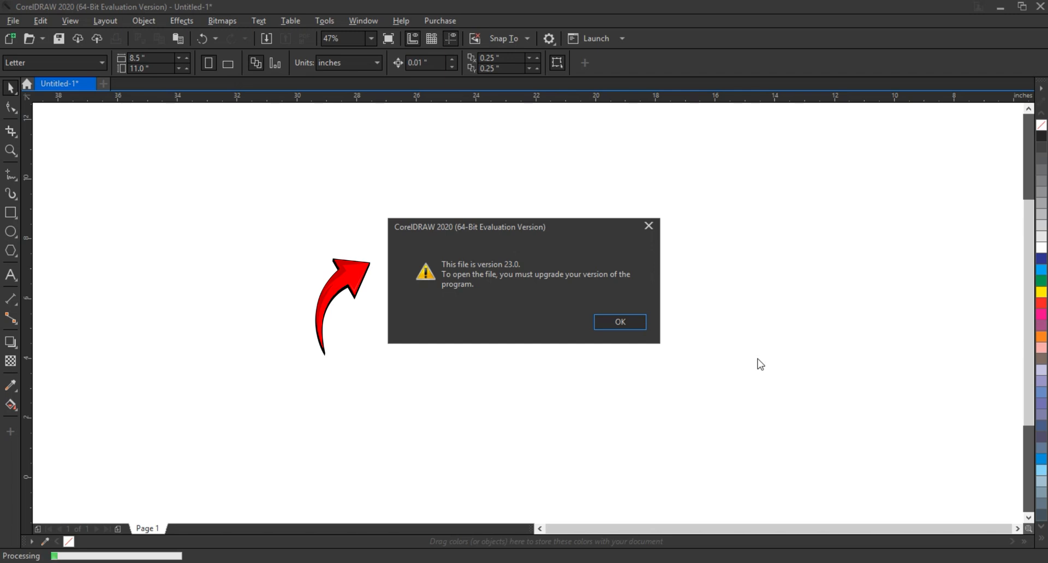
mouse_move(658, 326)
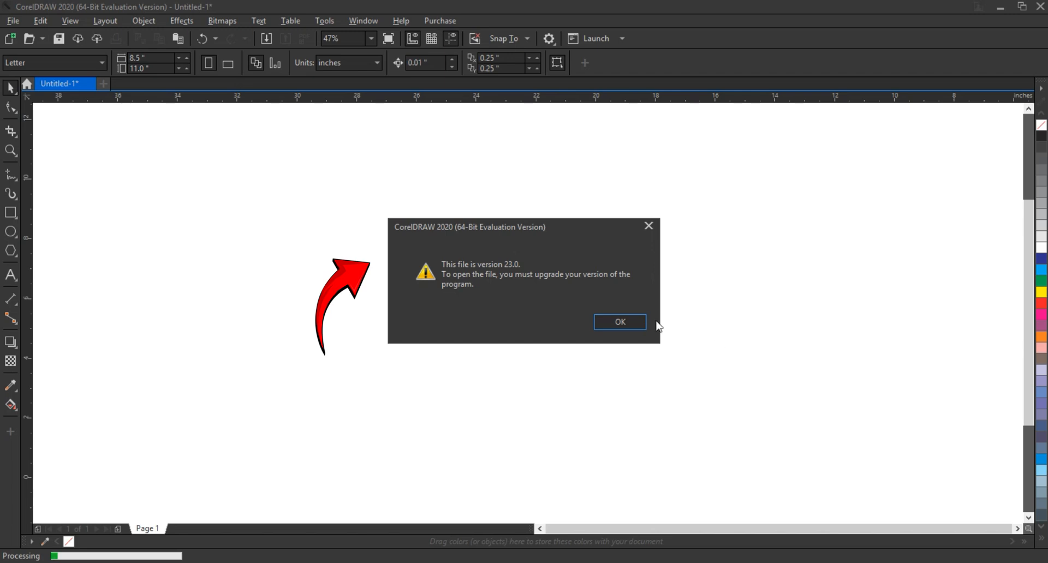
Step: Dismiss the upgrade warning and pick dsf.cdr for upload on AsanConvert
left_click(618, 322)
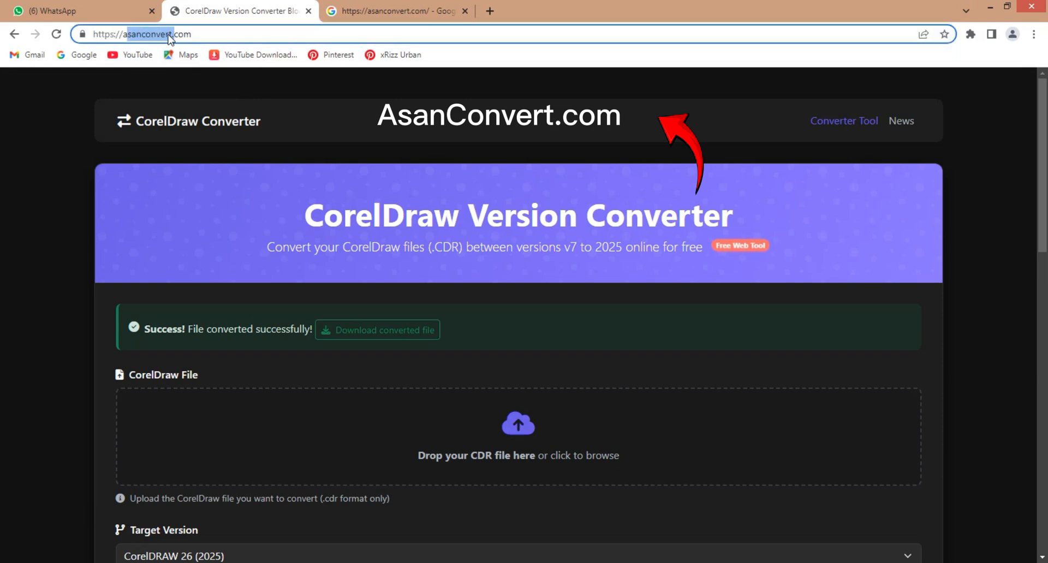
scroll("down", 3)
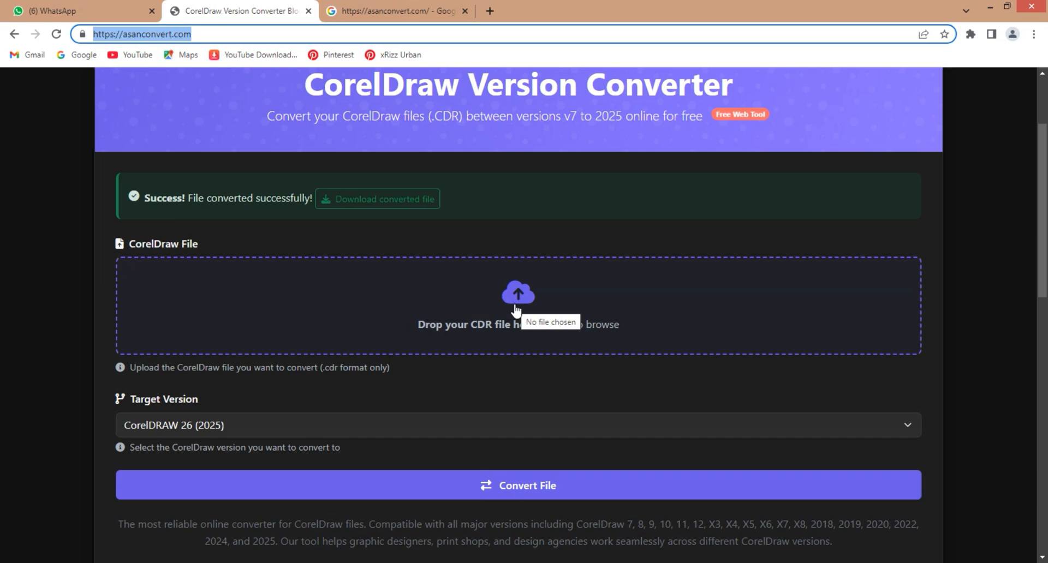
mouse_move(519, 307)
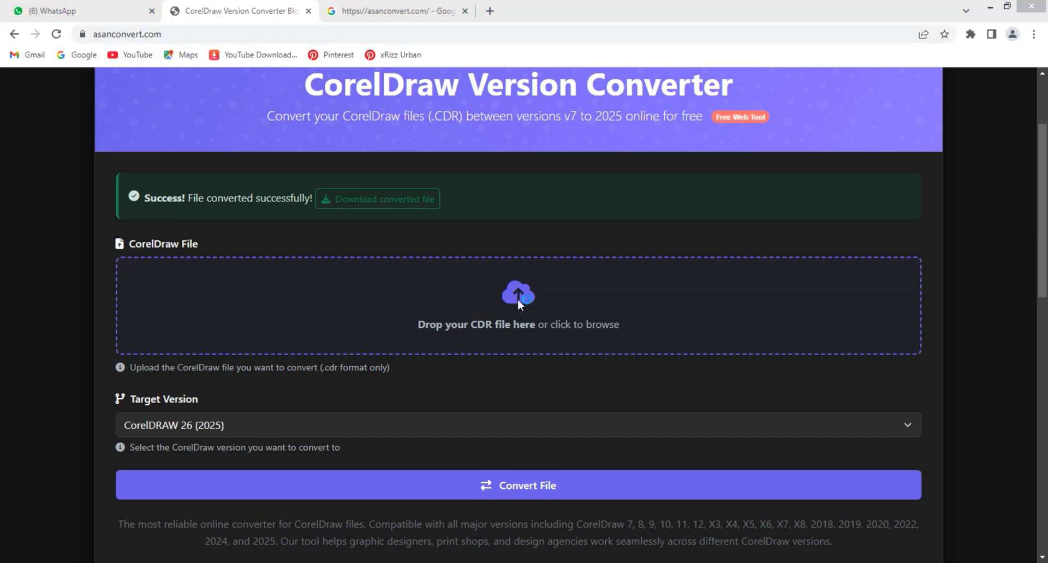
left_click(518, 304)
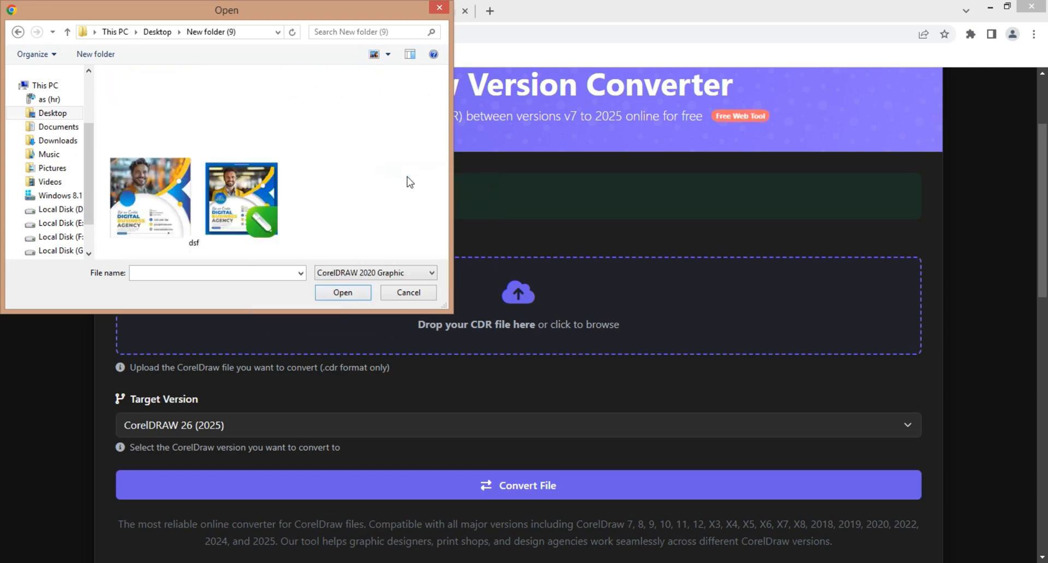
left_click(194, 200)
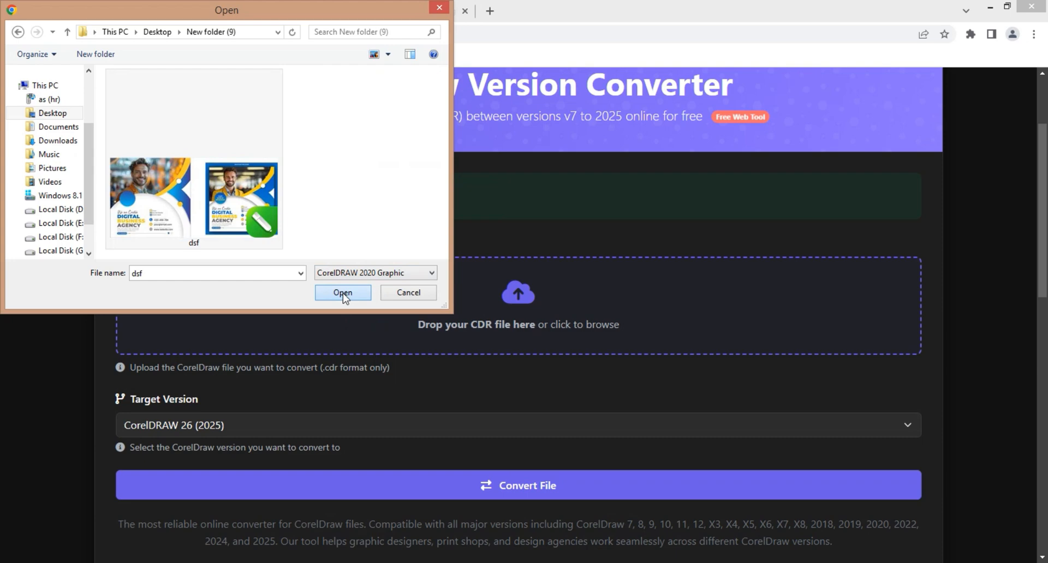
left_click(343, 292)
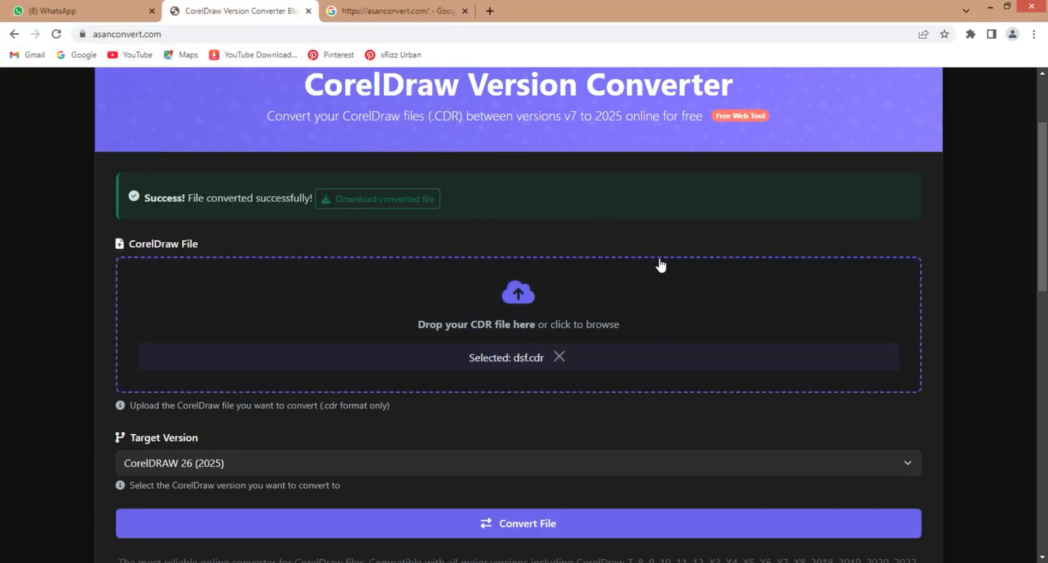
Step: Choose CorelDRAW 20 (2018) from the Target Version dropdown for dsf.cdr
scroll("down", 3)
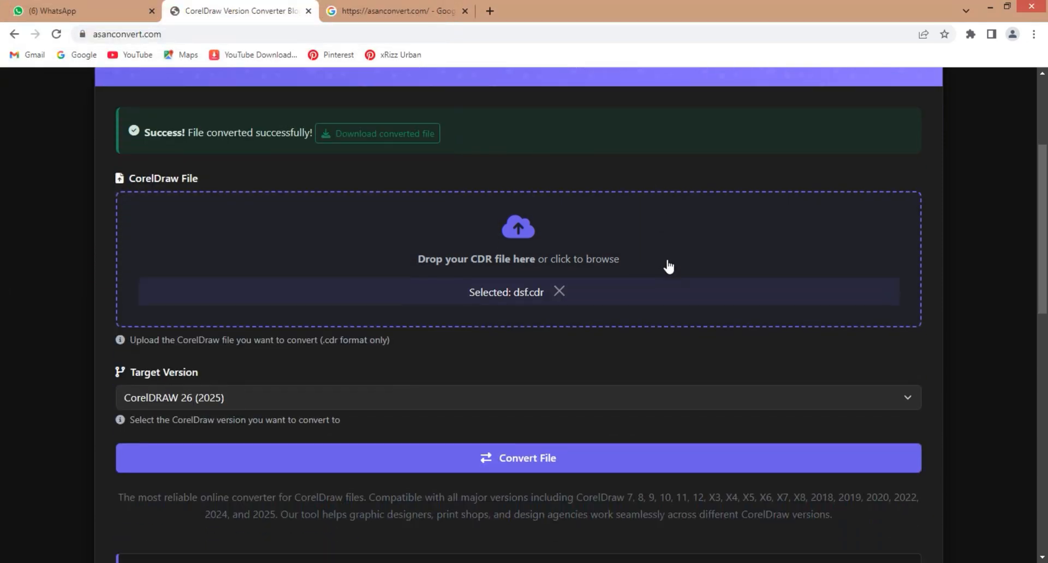
scroll("down", 3)
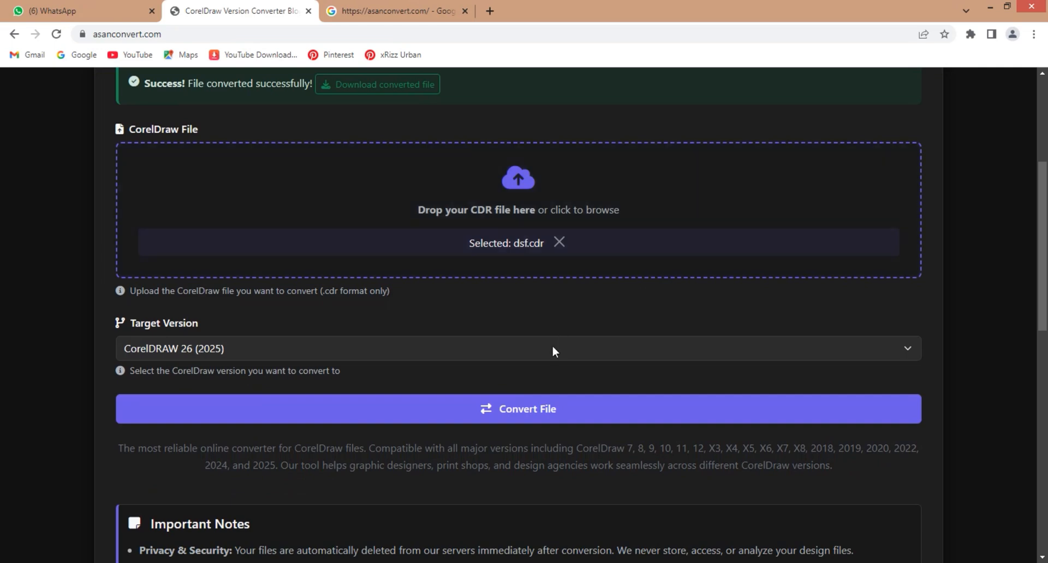
left_click(518, 348)
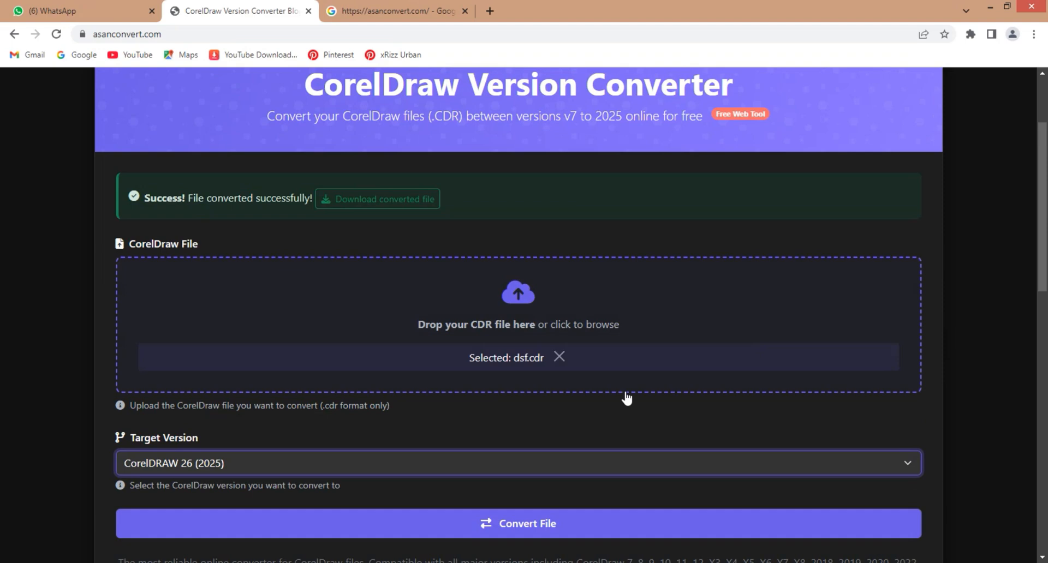
left_click(518, 463)
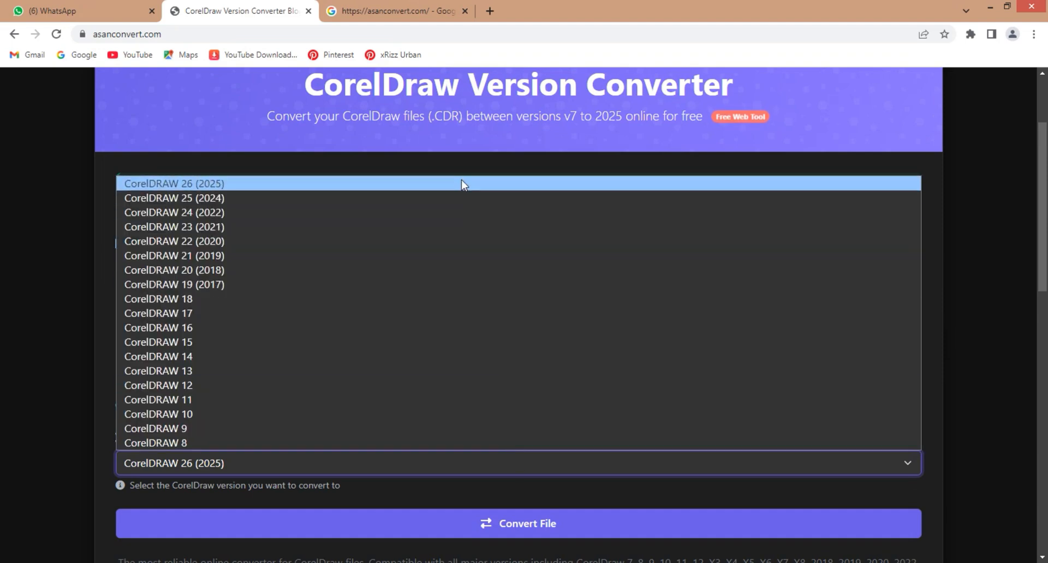
mouse_move(465, 212)
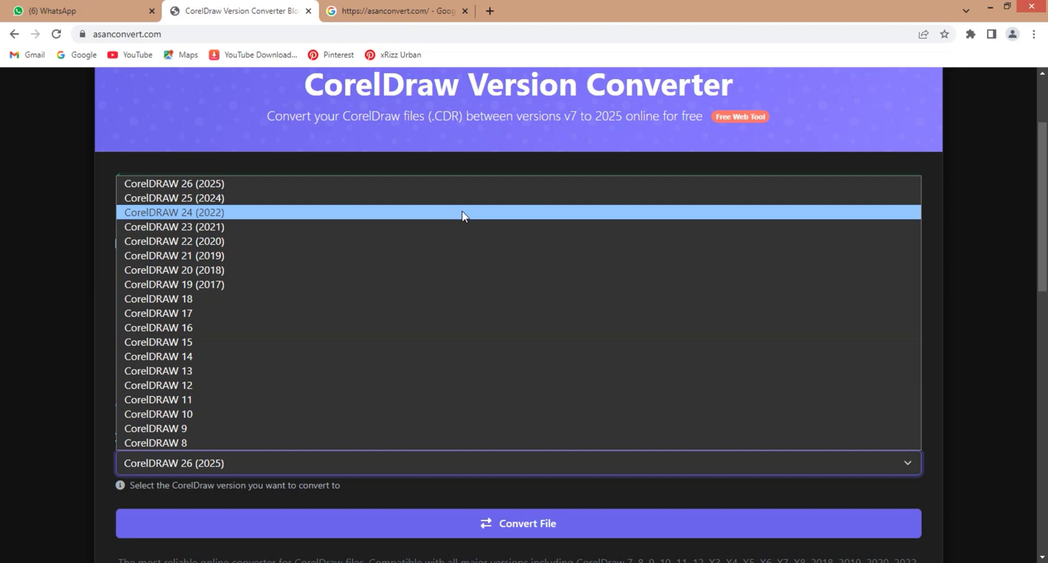
mouse_move(470, 192)
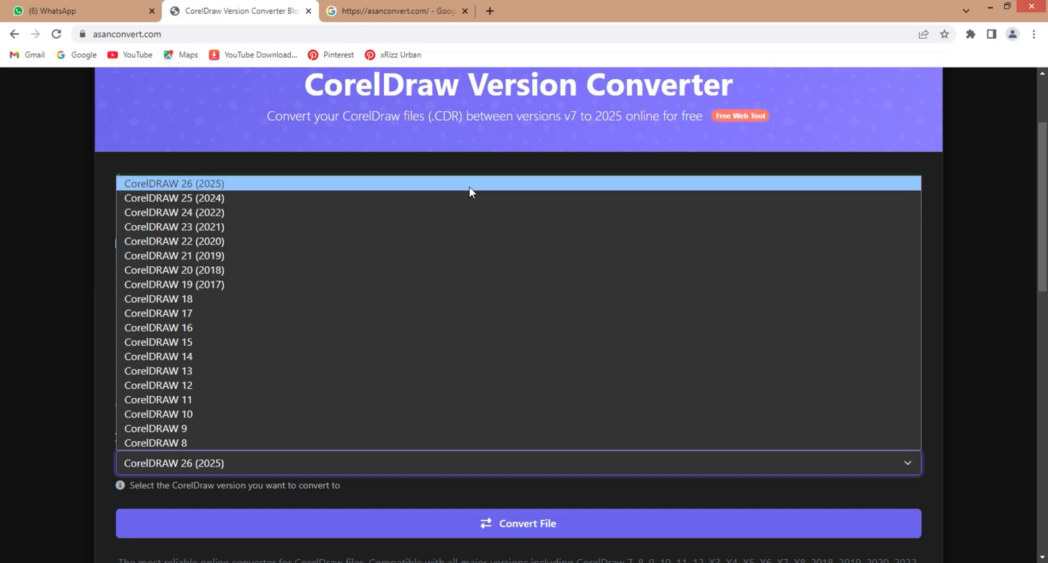
mouse_move(448, 299)
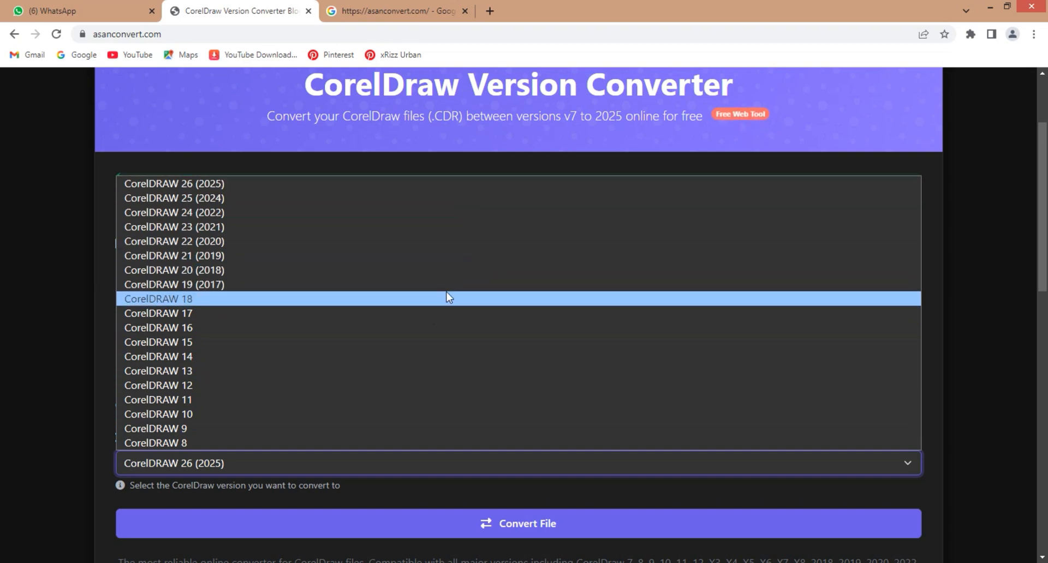
left_click(174, 270)
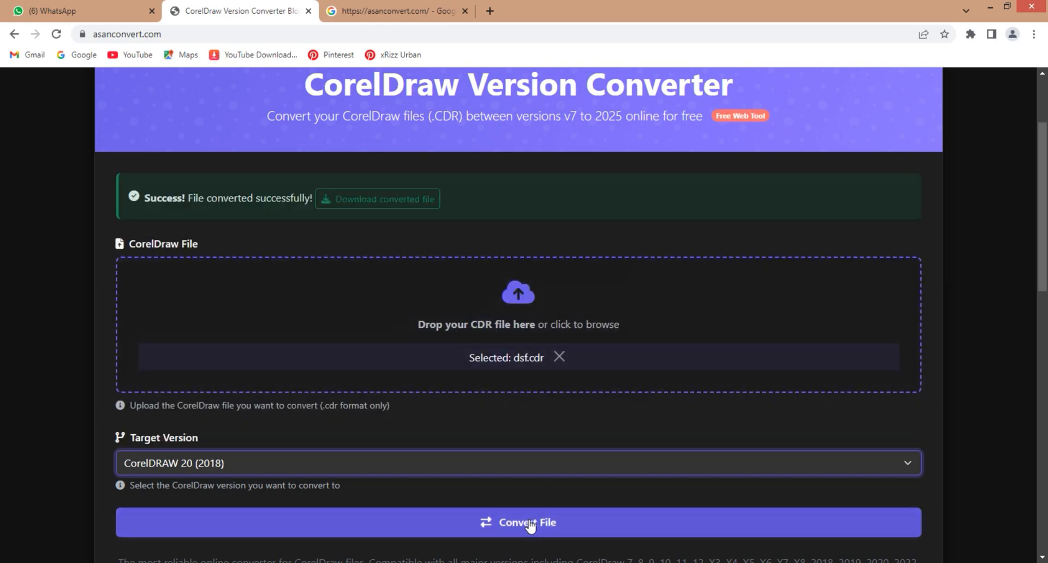
Step: Convert dsf.cdr, download the converted file and open it from the download bar
left_click(518, 522)
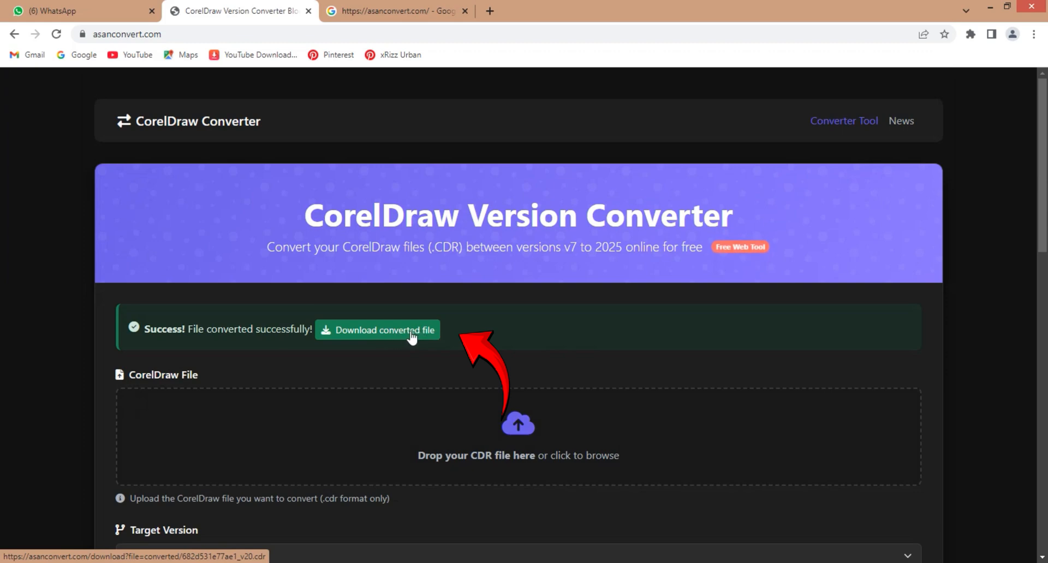
left_click(385, 330)
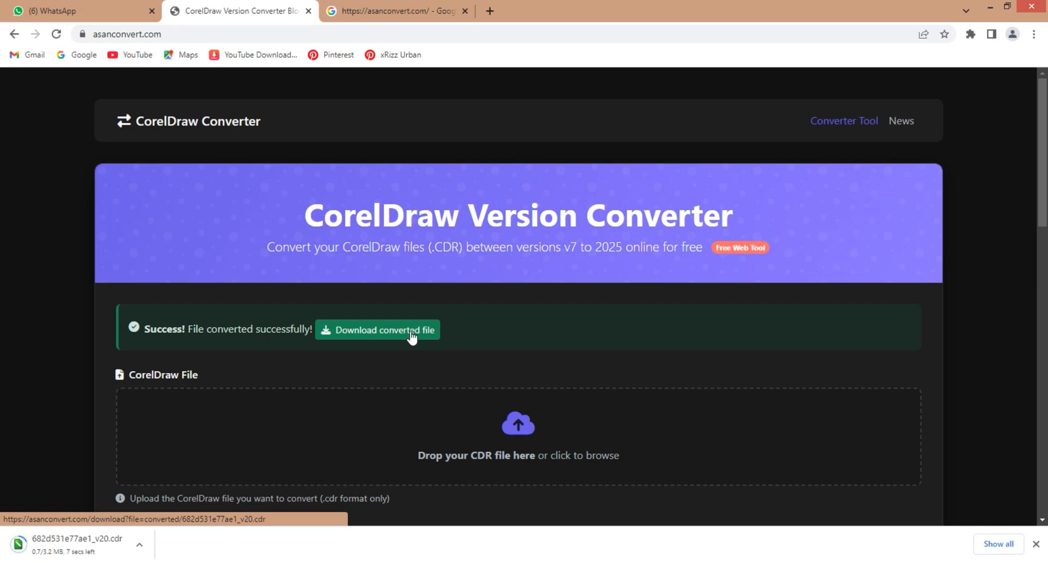
left_click(384, 329)
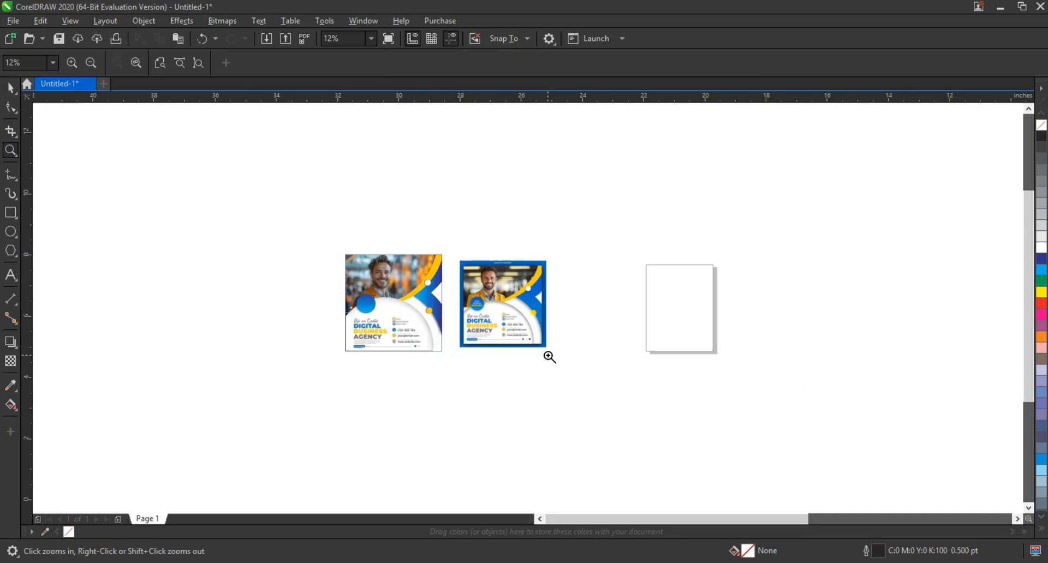
Step: Zoom into the two Digital Business Agency posts and select the right-hand photo
left_click(548, 357)
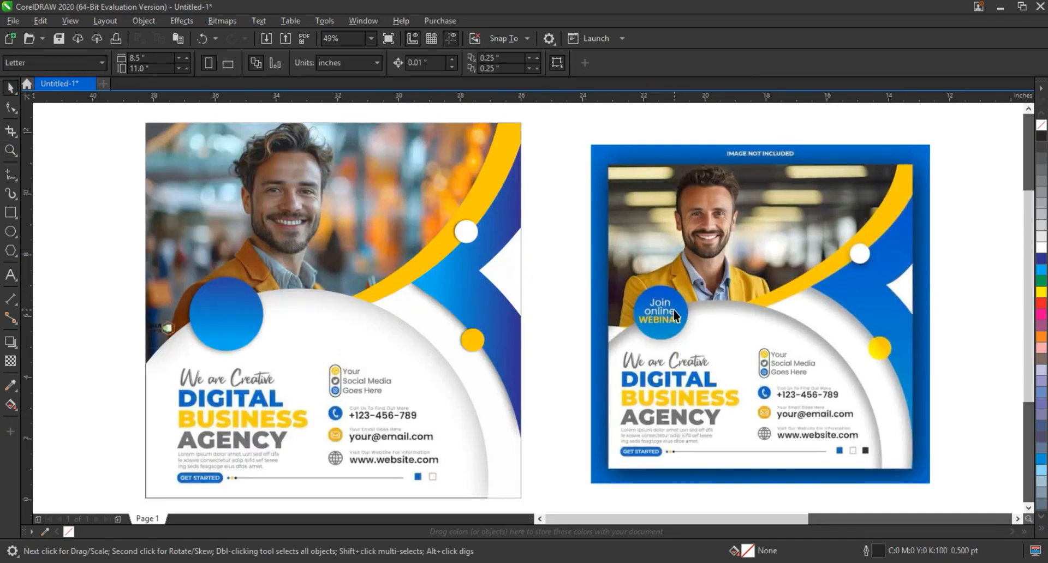
left_click(674, 317)
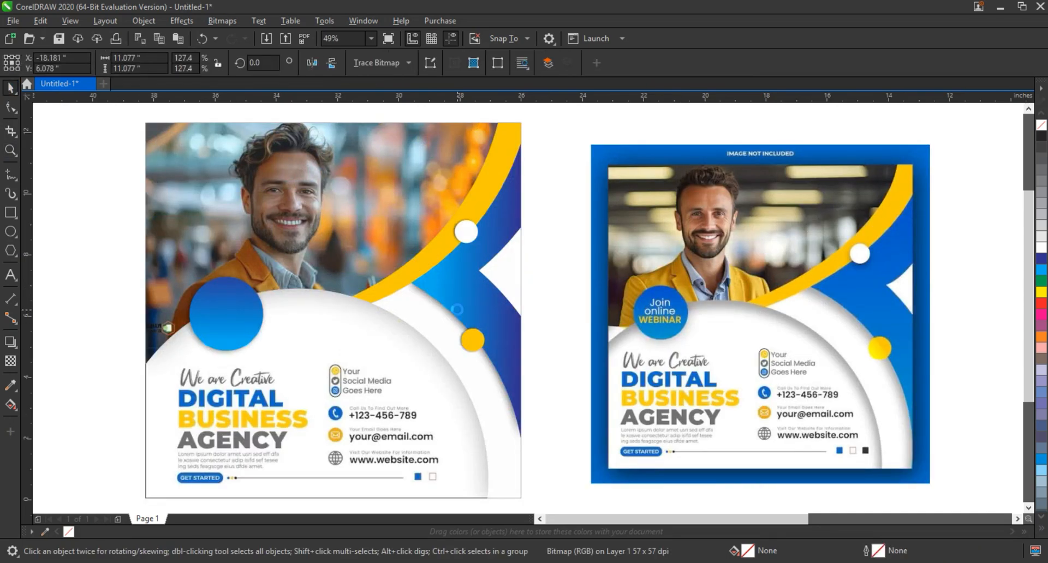